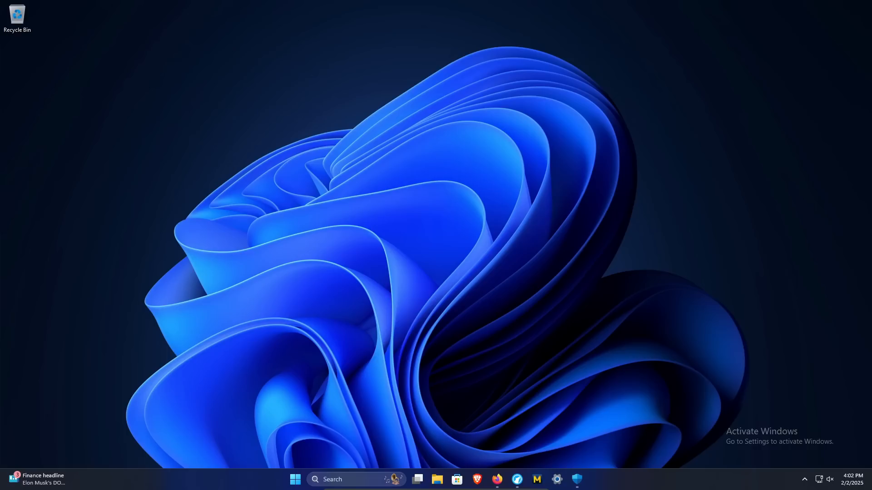
{"action": "mouse_move", "coordinate": [578, 479]}
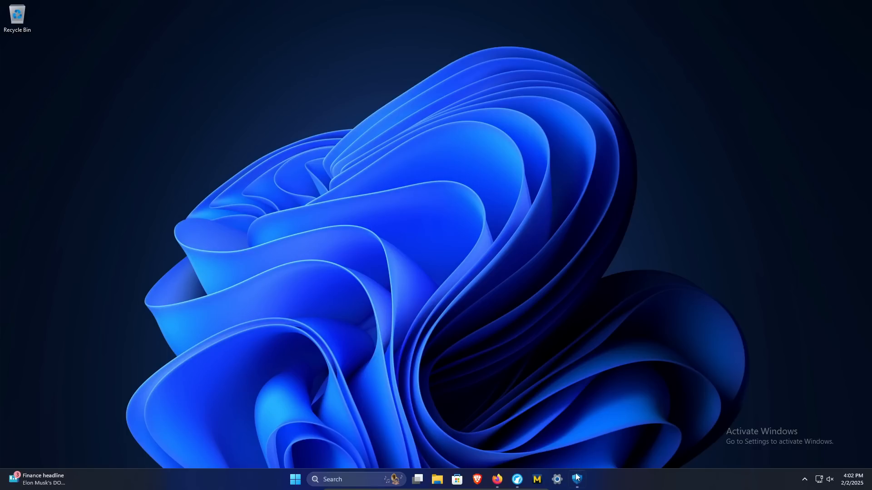
- Open Windows Security and scroll the Device security page to Secure boot and Data encryption
{"action": "left_click", "coordinate": [577, 479]}
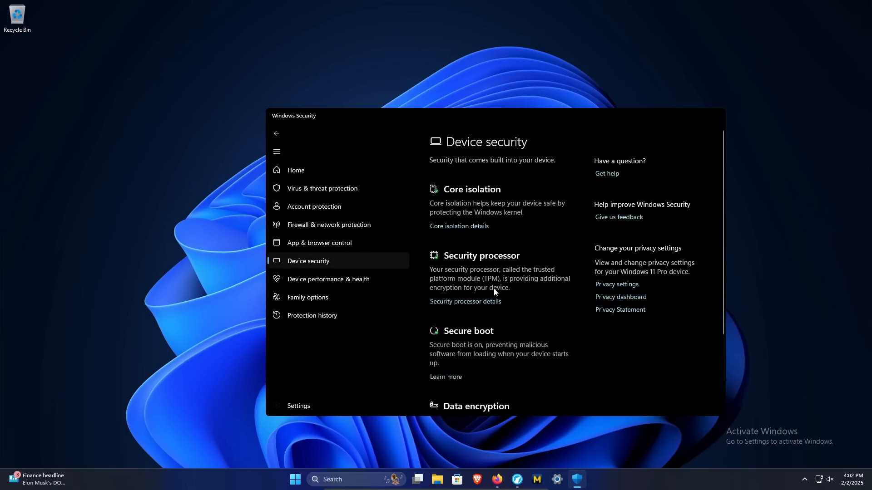
{"action": "scroll", "scroll_direction": "down", "scroll_amount": 3}
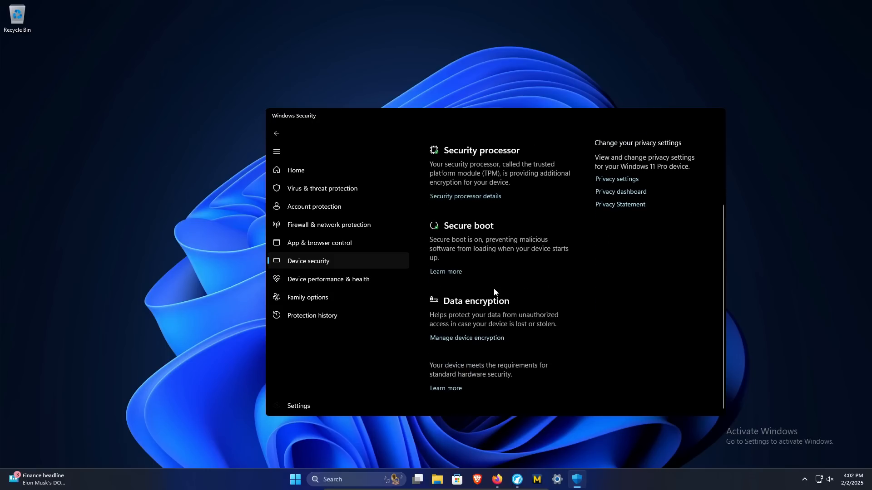
{"action": "mouse_move", "coordinate": [485, 304]}
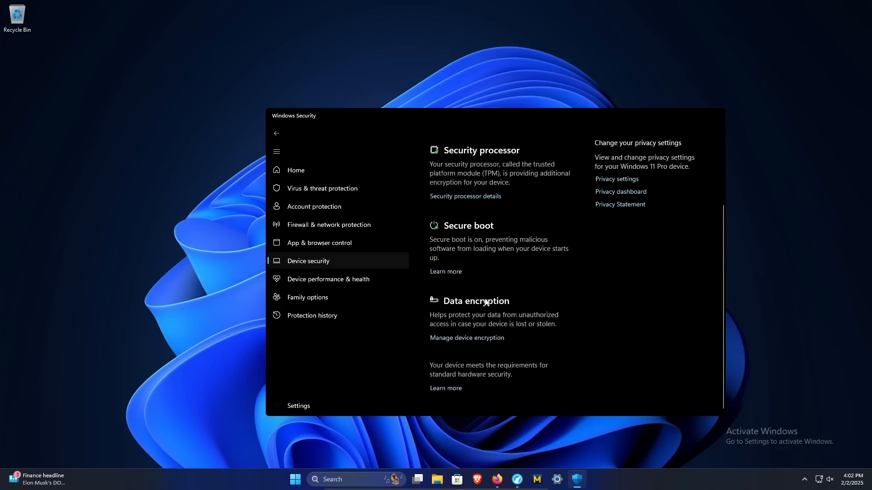
{"action": "mouse_move", "coordinate": [494, 254]}
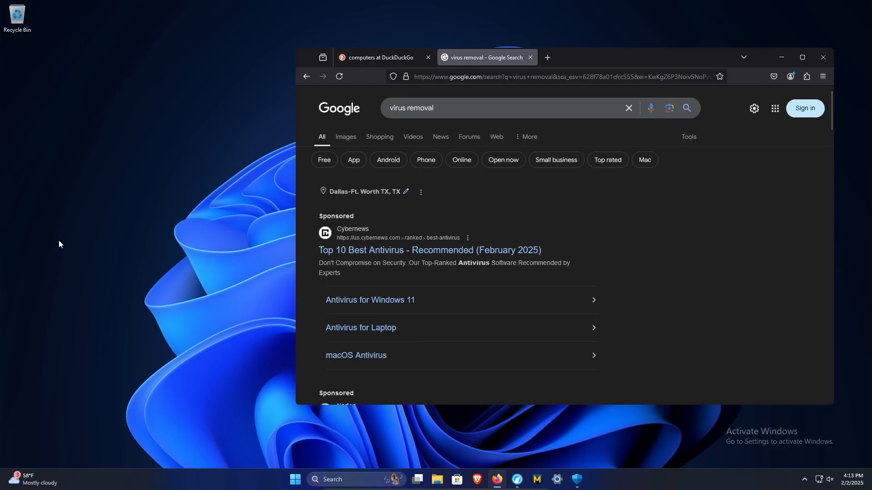
{"action": "mouse_move", "coordinate": [396, 127]}
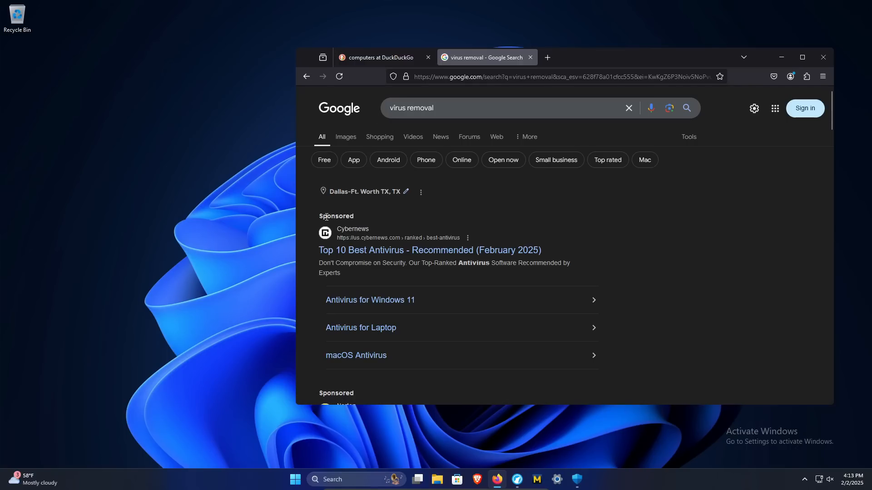
{"action": "scroll", "scroll_direction": "down", "scroll_amount": 3}
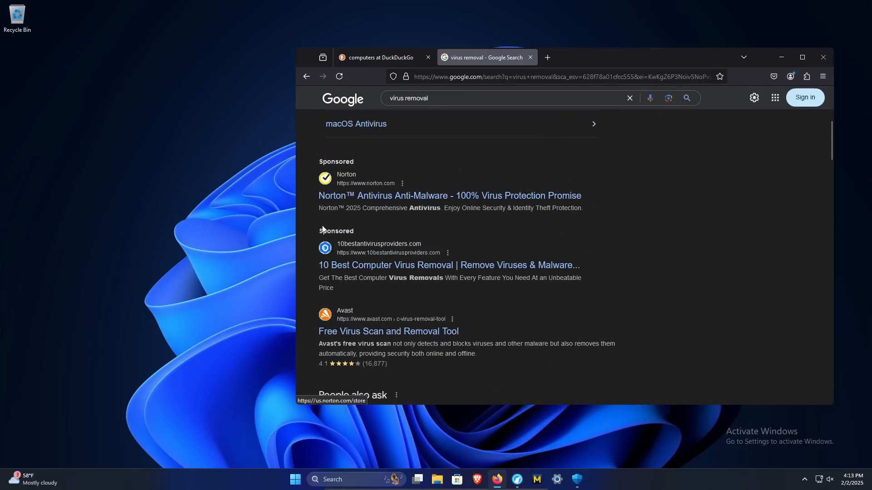
{"action": "left_click", "coordinate": [380, 57]}
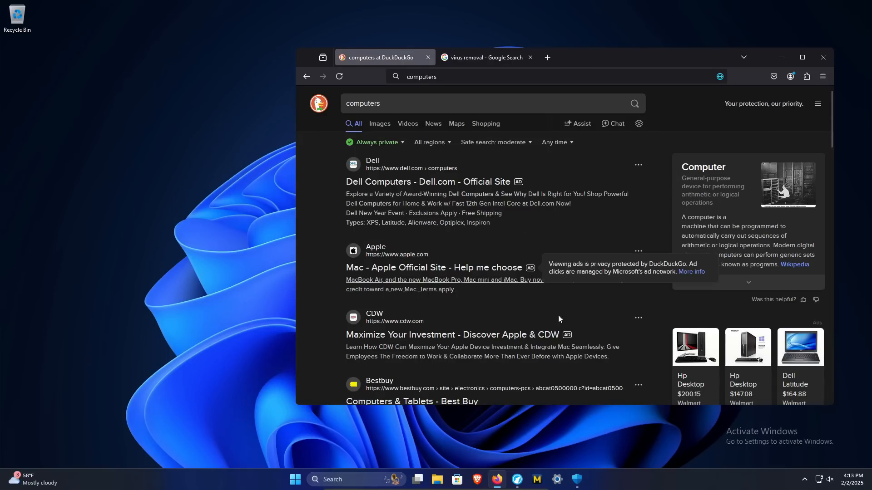
{"action": "left_click", "coordinate": [487, 57]}
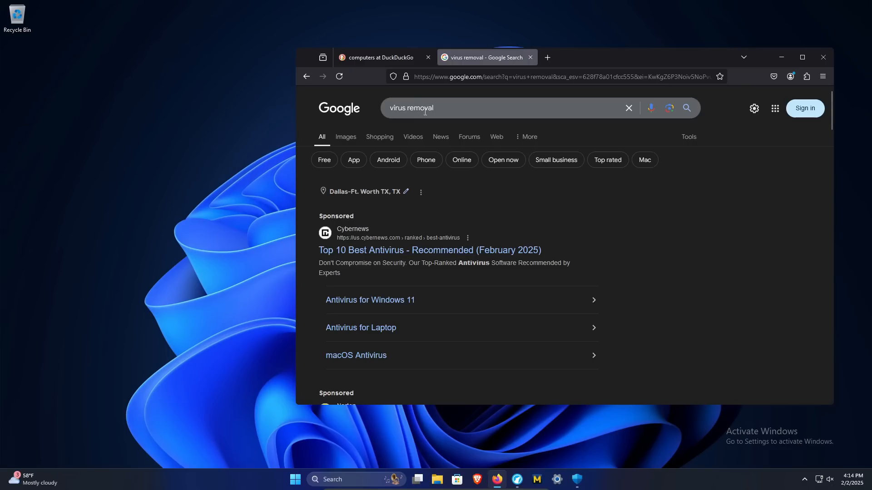
{"action": "mouse_move", "coordinate": [360, 254]}
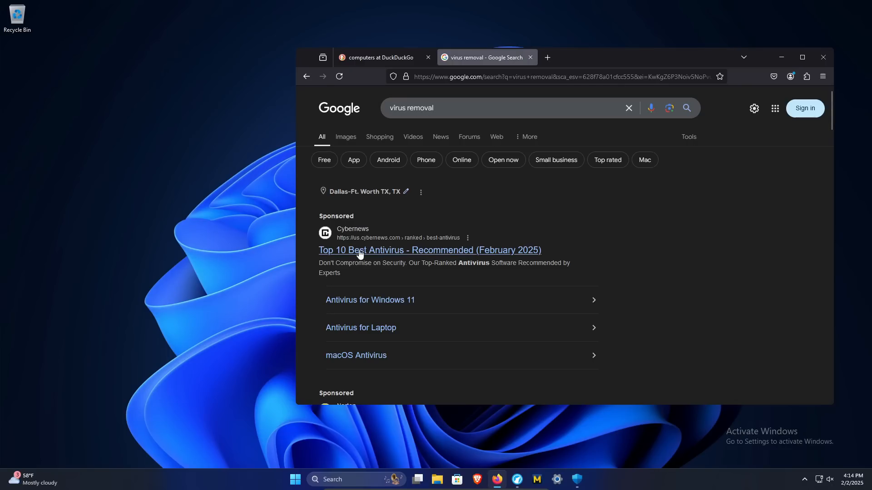
{"action": "mouse_move", "coordinate": [419, 259]}
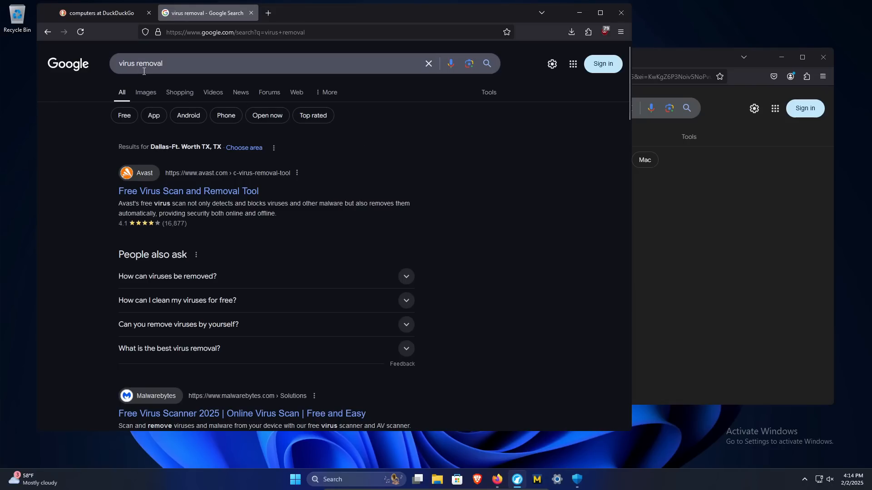
{"action": "mouse_move", "coordinate": [604, 32]}
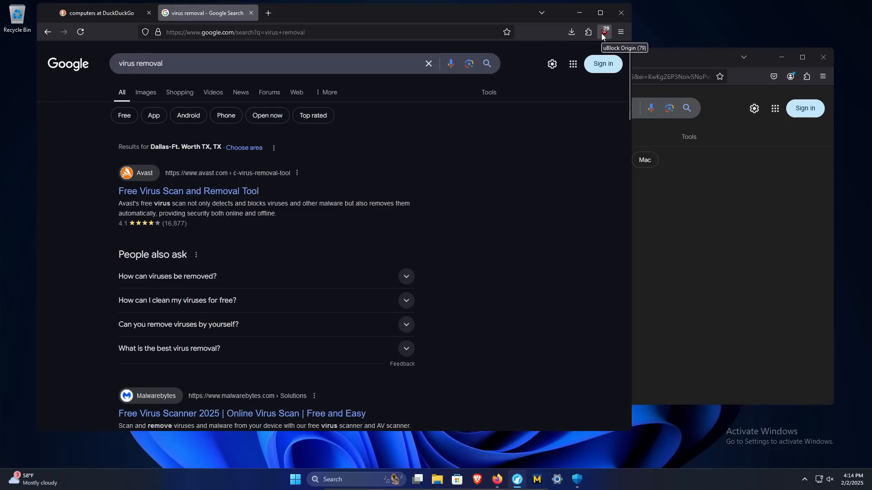
{"action": "mouse_move", "coordinate": [239, 165]}
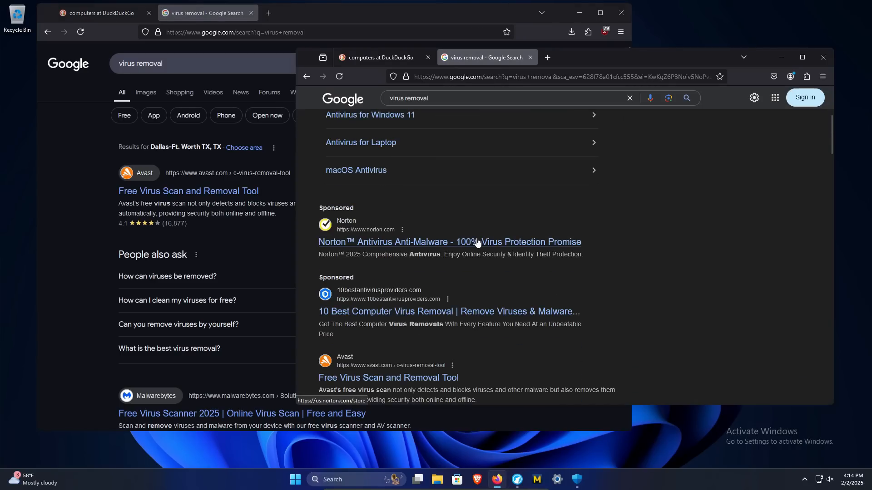
{"action": "scroll", "scroll_direction": "down", "scroll_amount": 3}
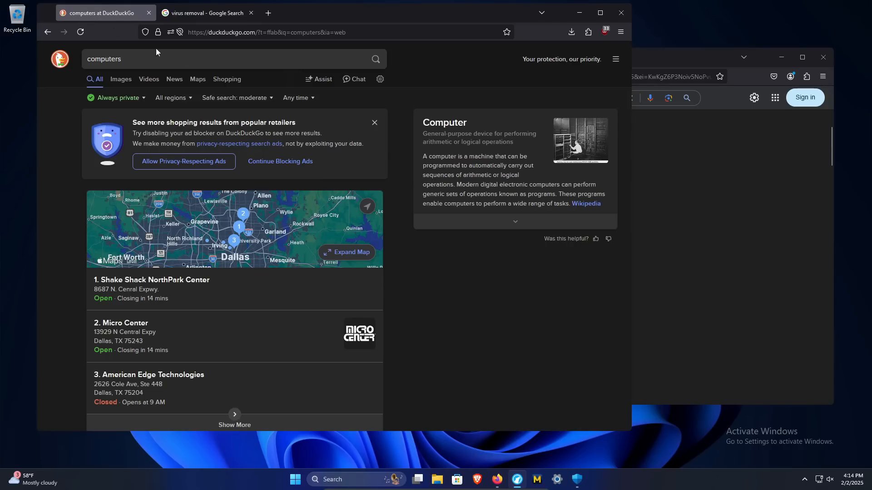
{"action": "mouse_move", "coordinate": [361, 123]}
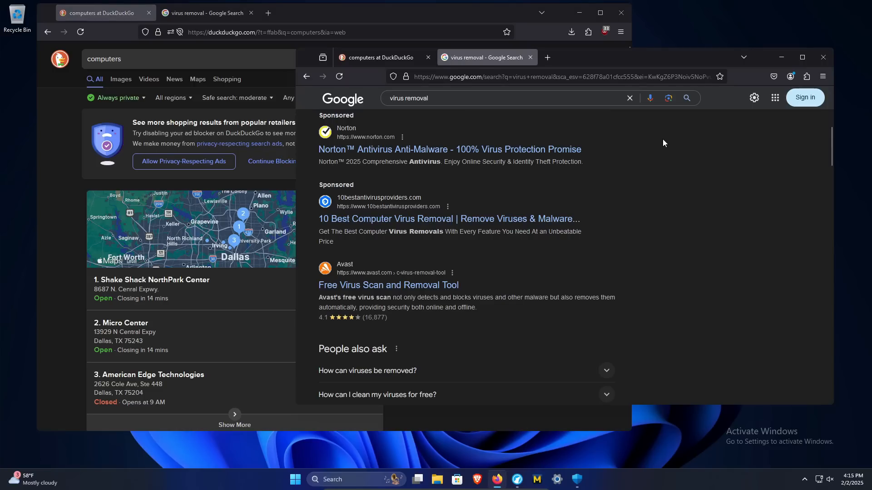
{"action": "mouse_move", "coordinate": [495, 467]}
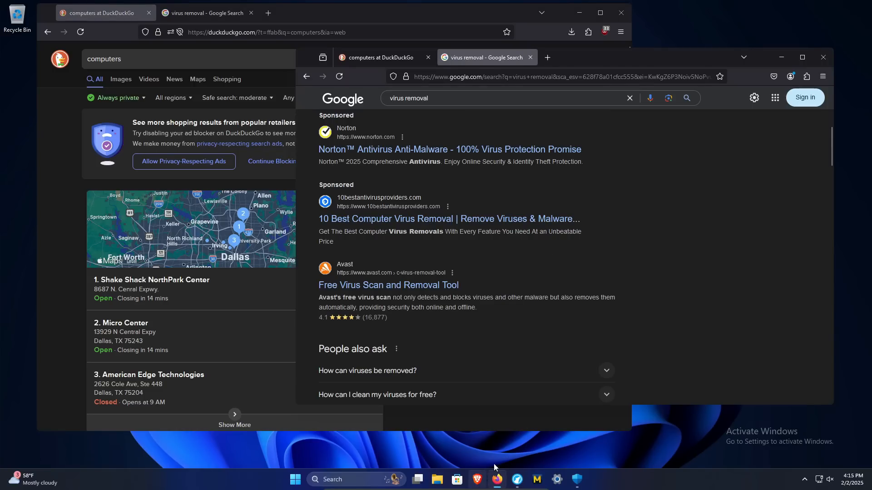
{"action": "mouse_move", "coordinate": [682, 303]}
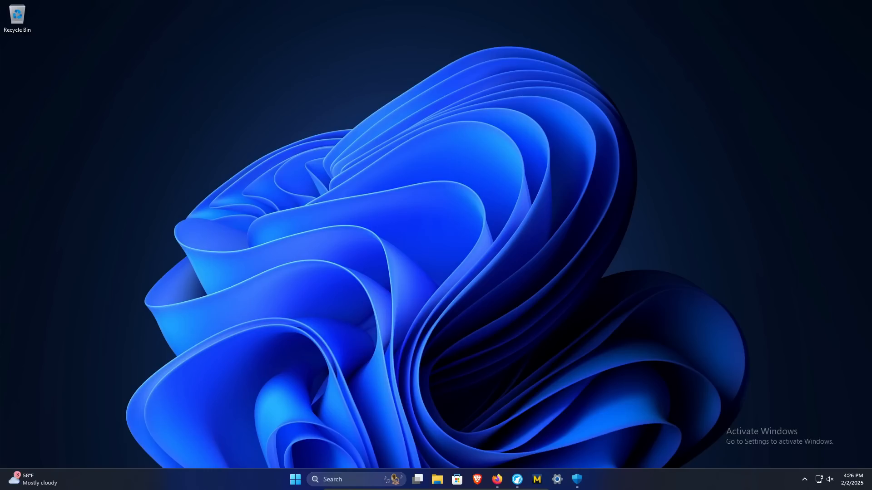
{"action": "left_click", "coordinate": [475, 480]}
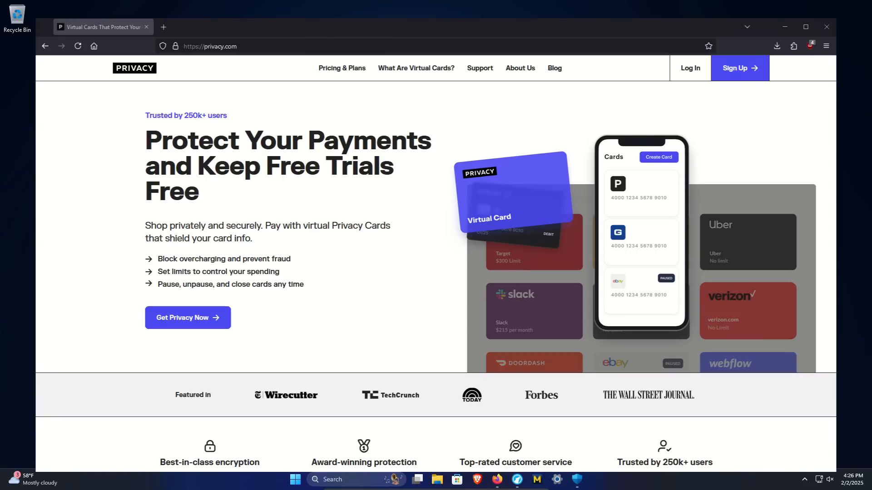
{"action": "left_click", "coordinate": [825, 26]}
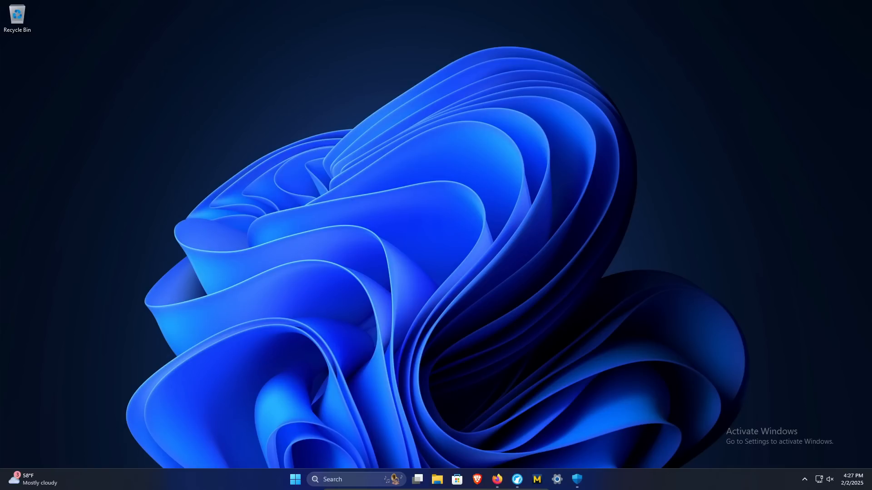
- Open Windows Security, go to Virus & threat protection and show Manage ransomware protection
{"action": "left_click", "coordinate": [577, 480]}
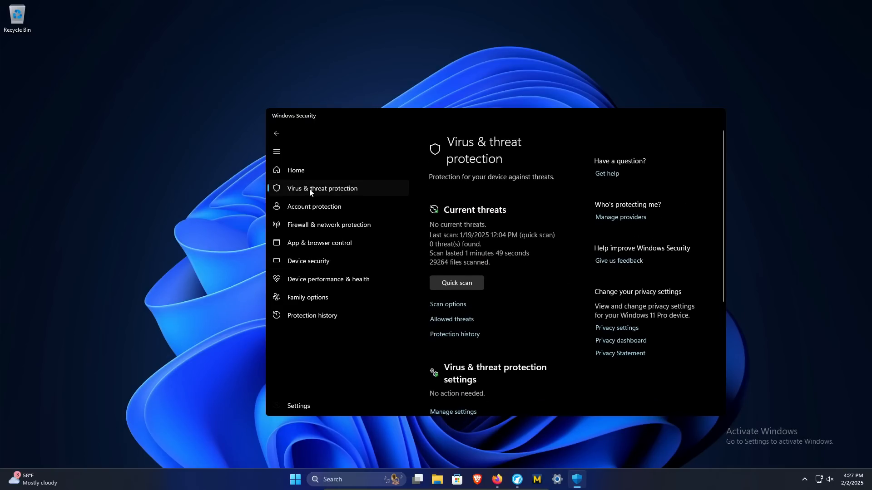
{"action": "scroll", "scroll_direction": "down", "scroll_amount": 3}
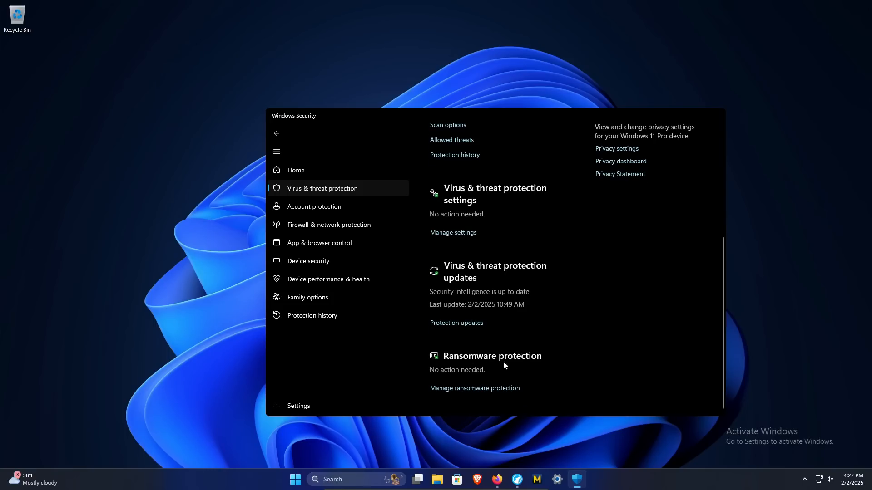
{"action": "left_click", "coordinate": [474, 389]}
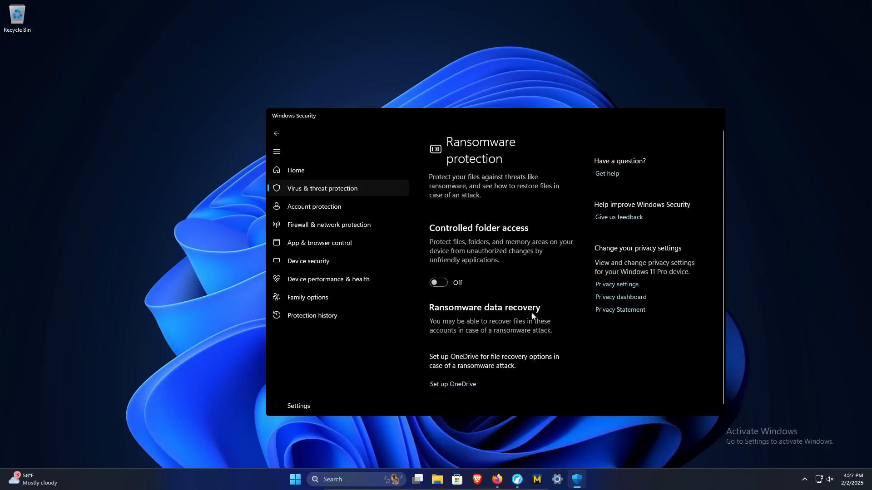
{"action": "mouse_move", "coordinate": [483, 293]}
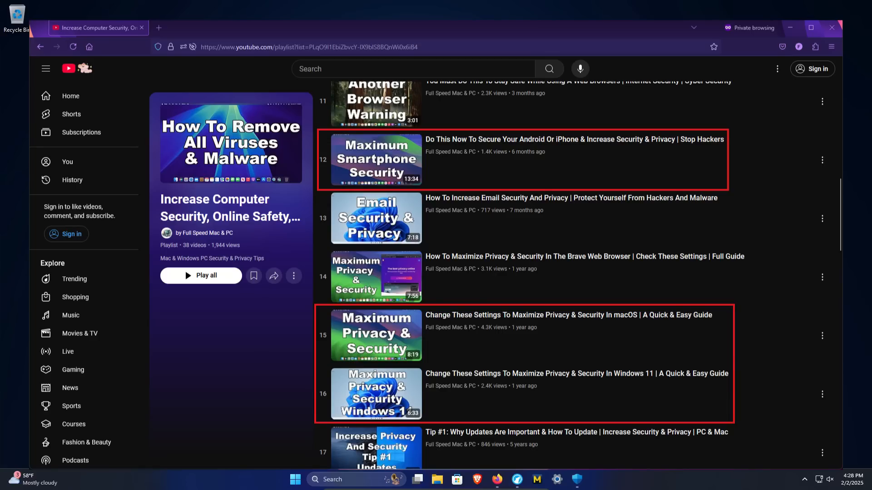
- Close the Firefox window showing the YouTube security playlist, returning to the desktop
{"action": "left_click", "coordinate": [834, 27]}
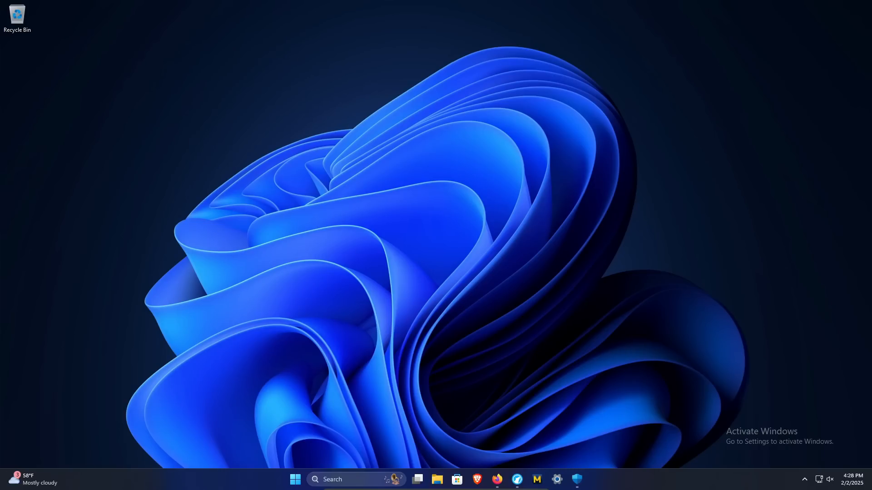